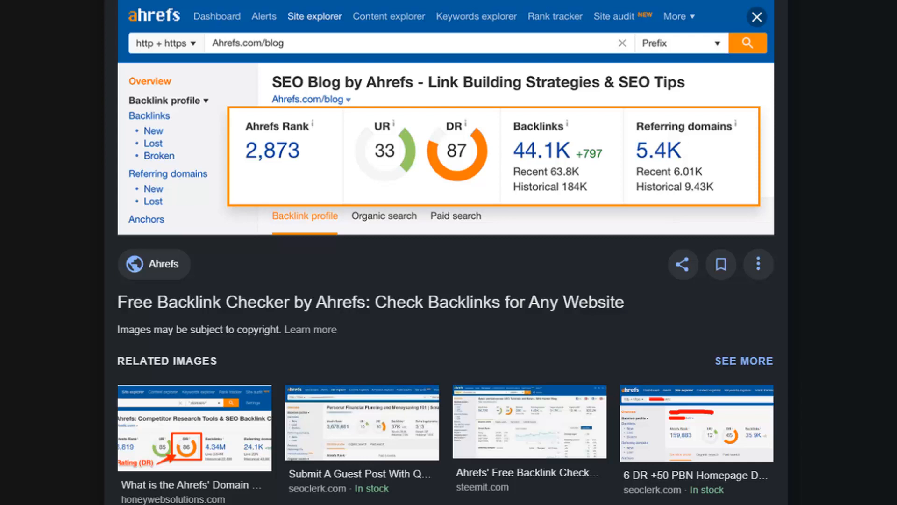
Step: Go to the Ahrefs free Backlink Checker page in a new Chrome tab
{"action": "left_click", "coordinate": [569, 18]}
{"action": "type", "text": "a"}
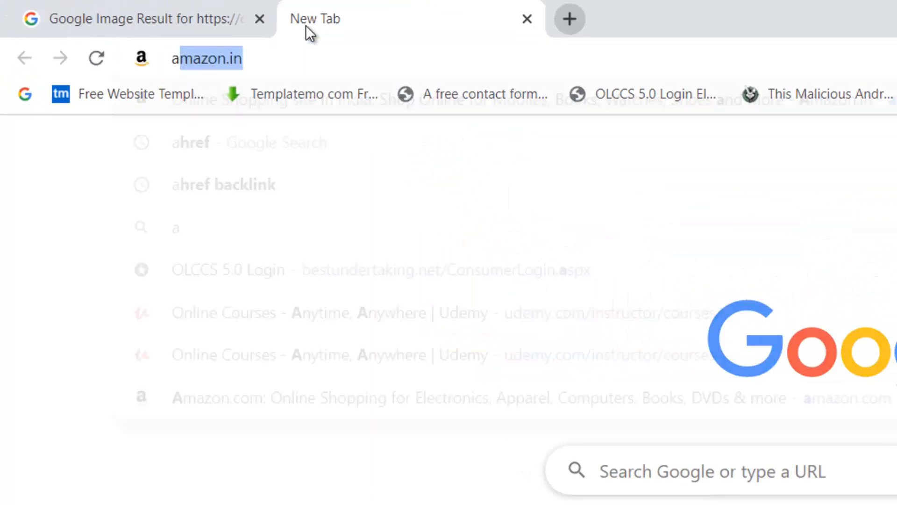
{"action": "left_click", "coordinate": [223, 184]}
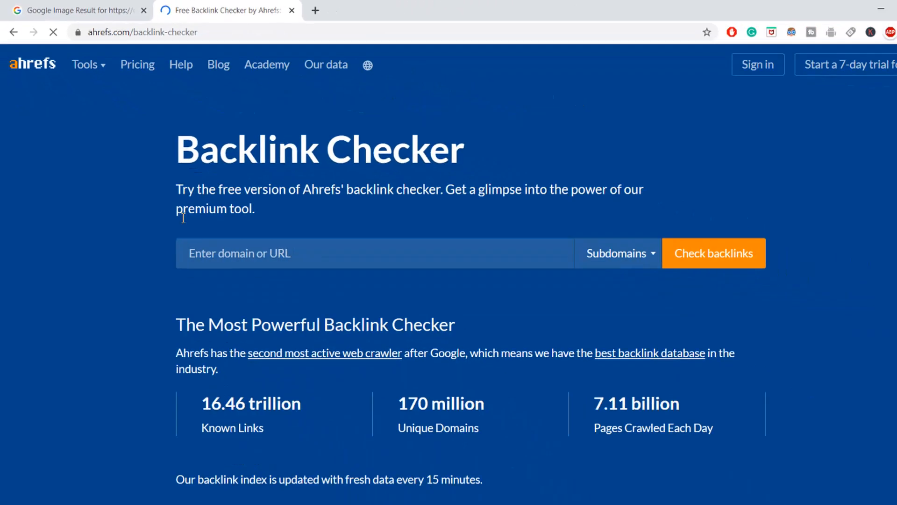
Step: Check backlinks for zealplex.in and pass the I'm not a robot verification
{"action": "left_click", "coordinate": [374, 253]}
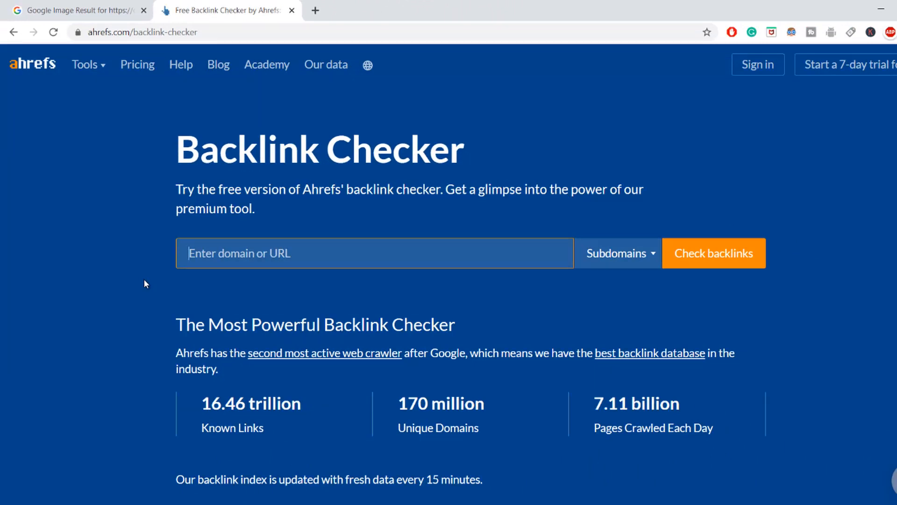
{"action": "type", "text": "zea"}
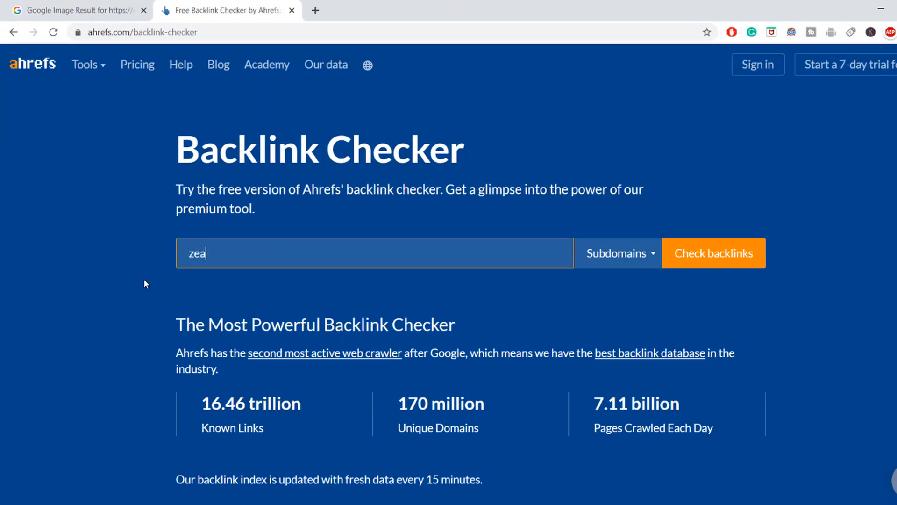
{"action": "type", "text": "lplex"}
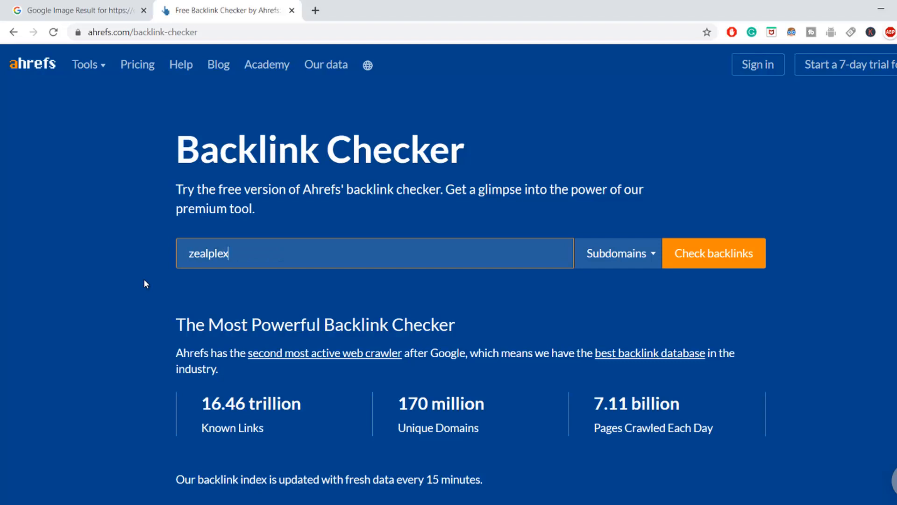
{"action": "type", "text": ".in"}
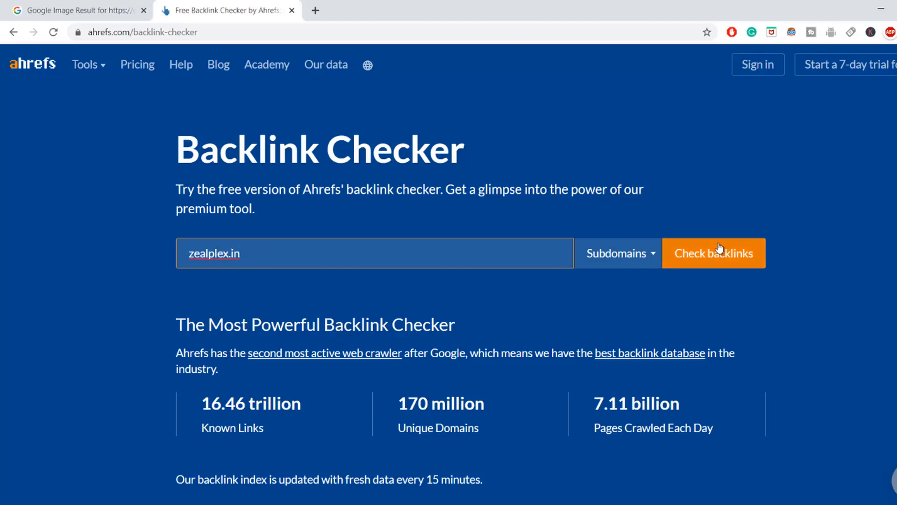
{"action": "left_click", "coordinate": [714, 253]}
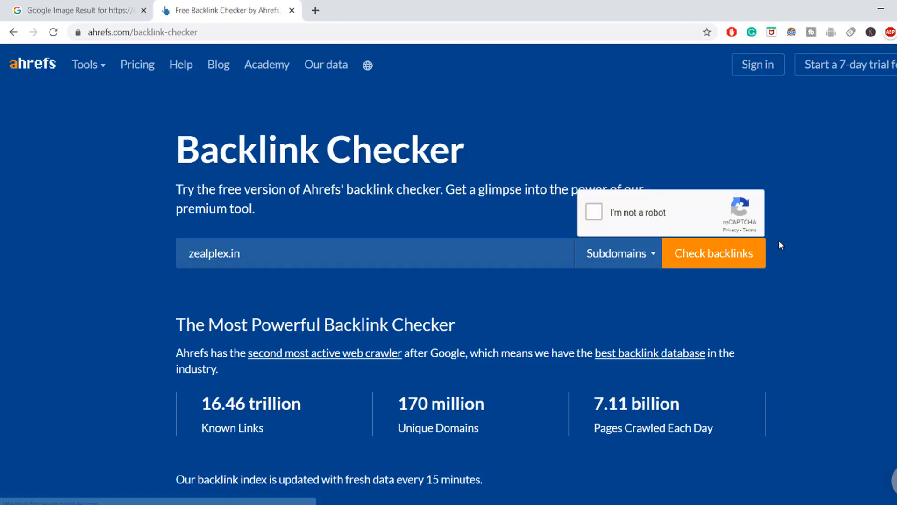
{"action": "left_click", "coordinate": [594, 212]}
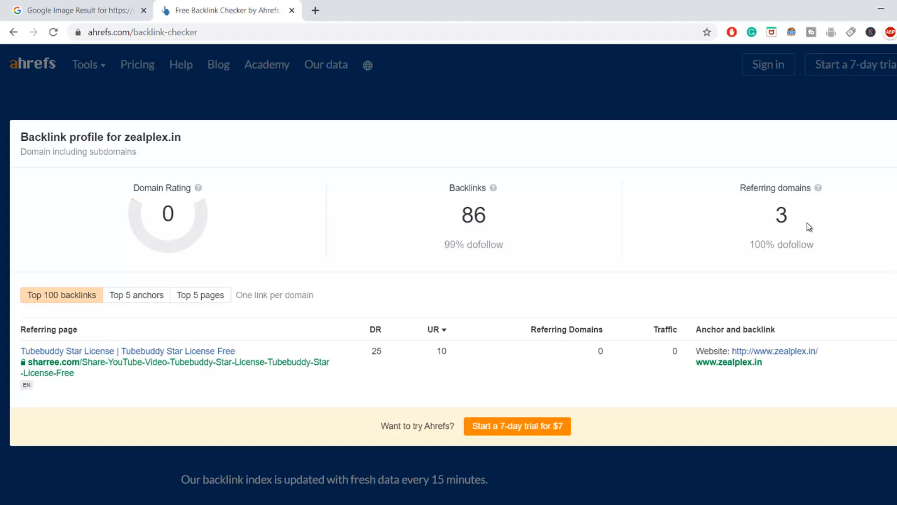
{"action": "mouse_move", "coordinate": [446, 261]}
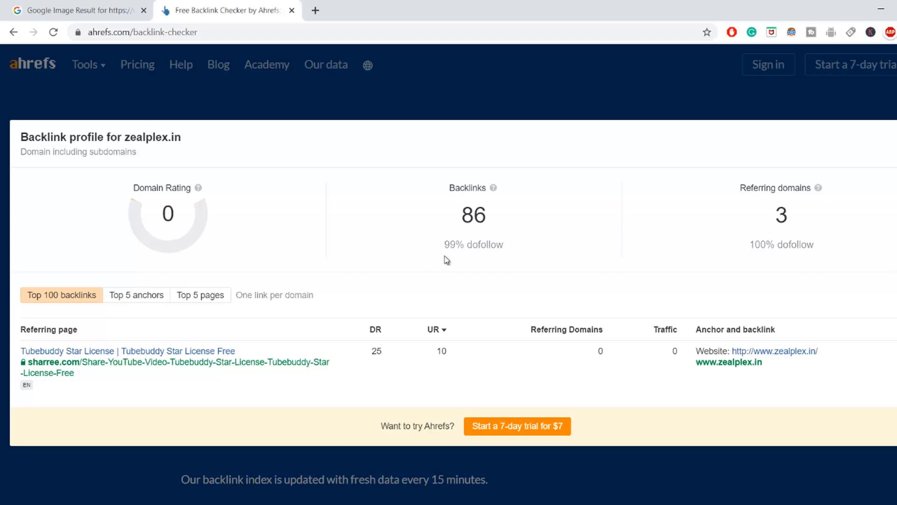
{"action": "mouse_move", "coordinate": [754, 185]}
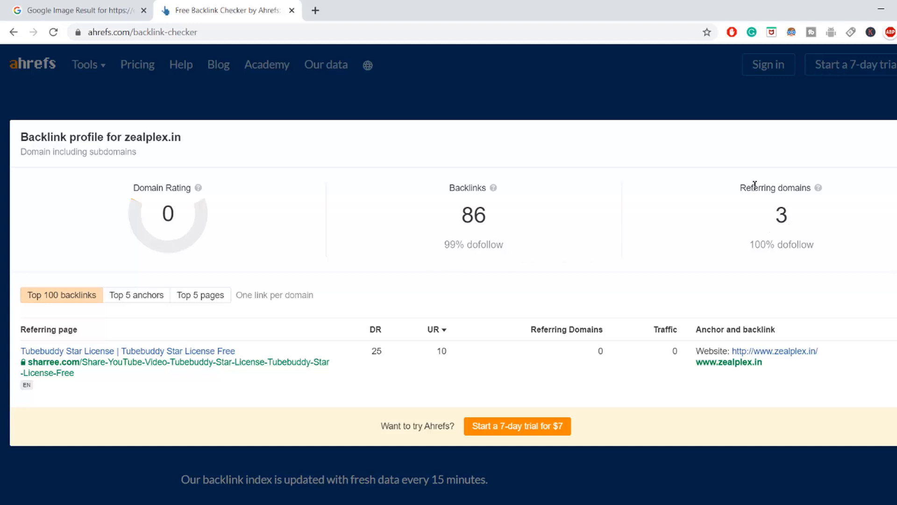
{"action": "mouse_move", "coordinate": [458, 342]}
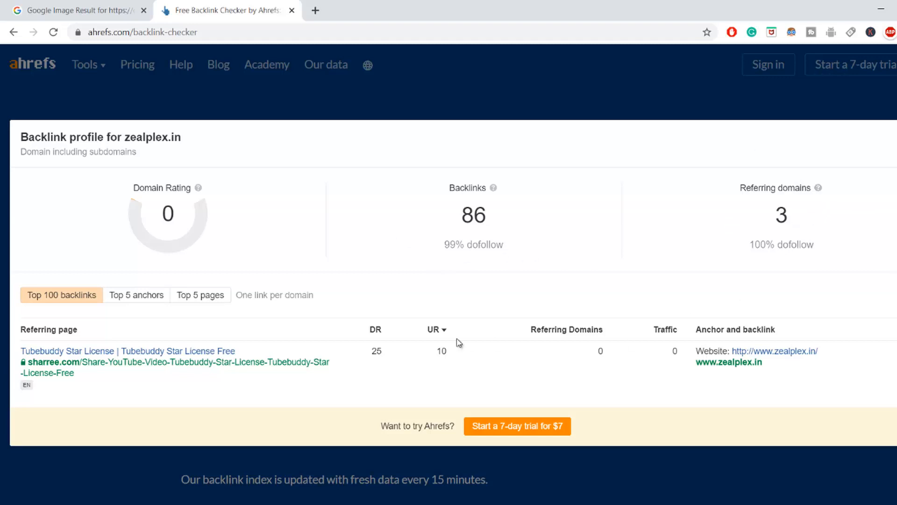
{"action": "mouse_move", "coordinate": [400, 302]}
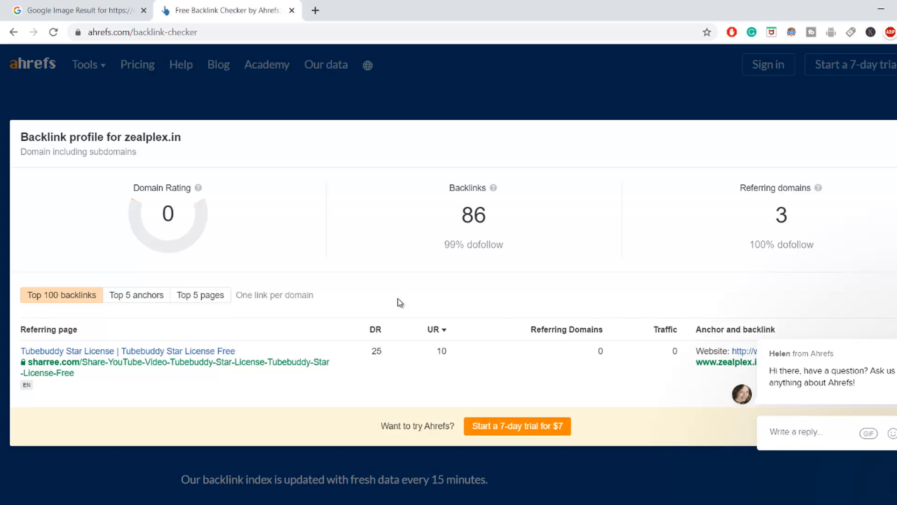
{"action": "mouse_move", "coordinate": [127, 223]}
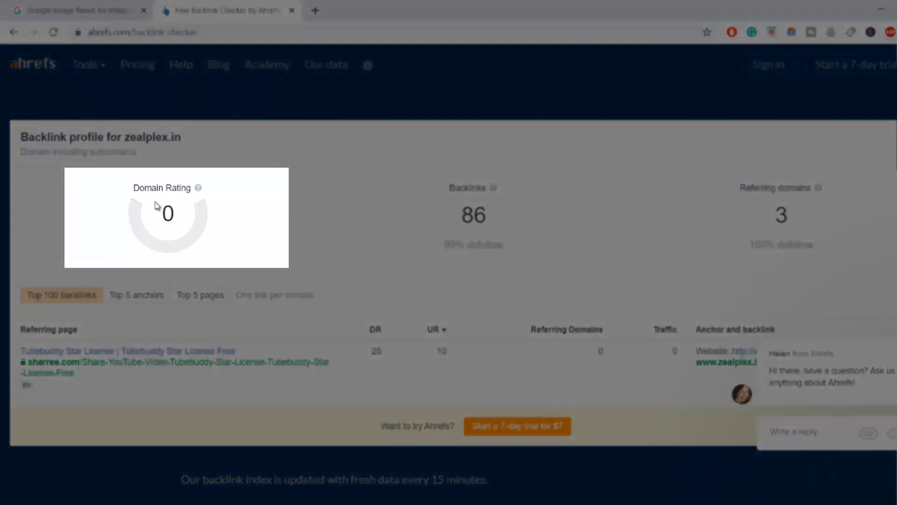
{"action": "mouse_move", "coordinate": [407, 298]}
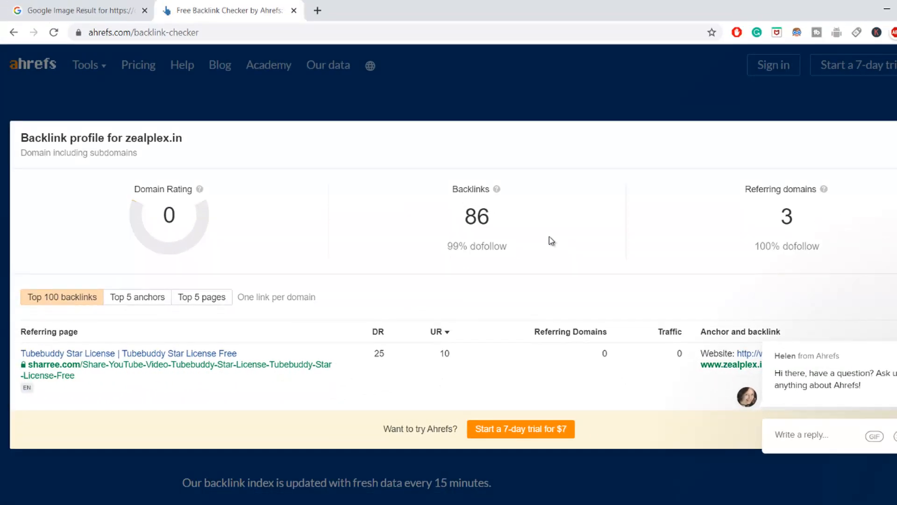
{"action": "mouse_move", "coordinate": [385, 358]}
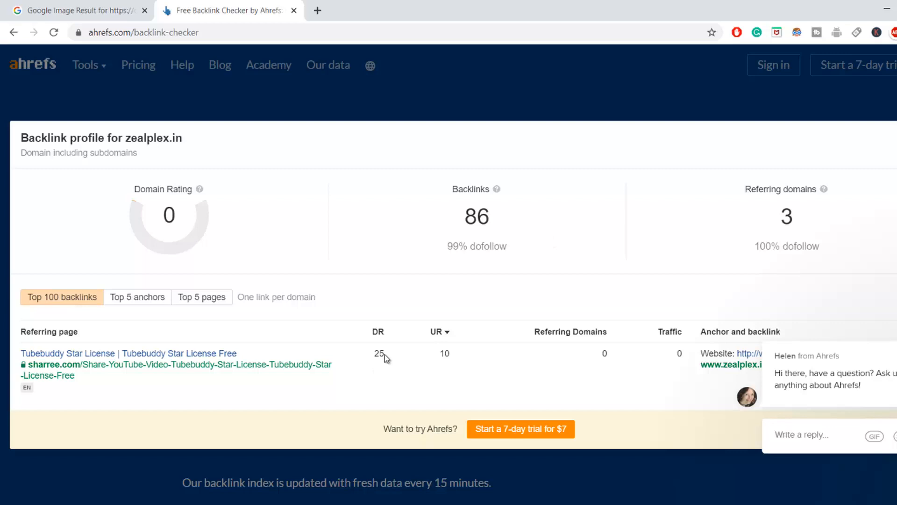
{"action": "mouse_move", "coordinate": [164, 369]}
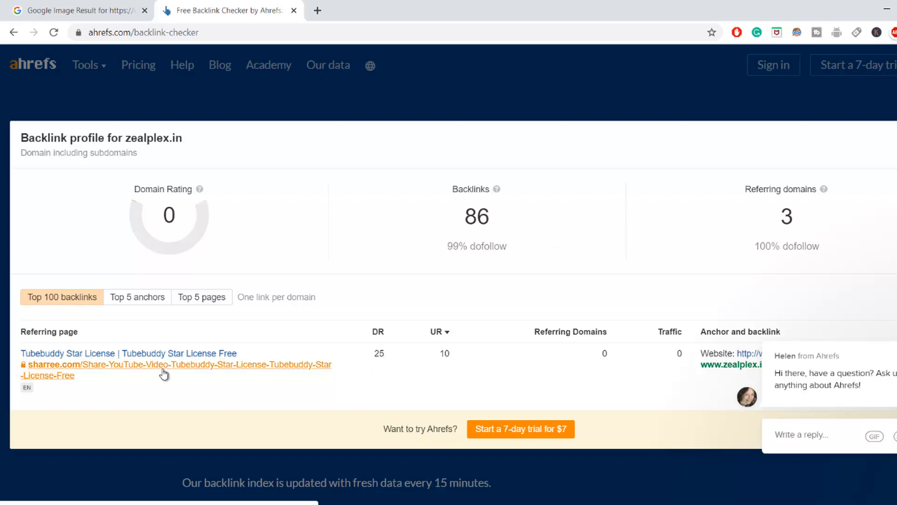
Step: Open the sharree.com referring page from the zealplex.in backlink list in a new tab
{"action": "left_click", "coordinate": [176, 365]}
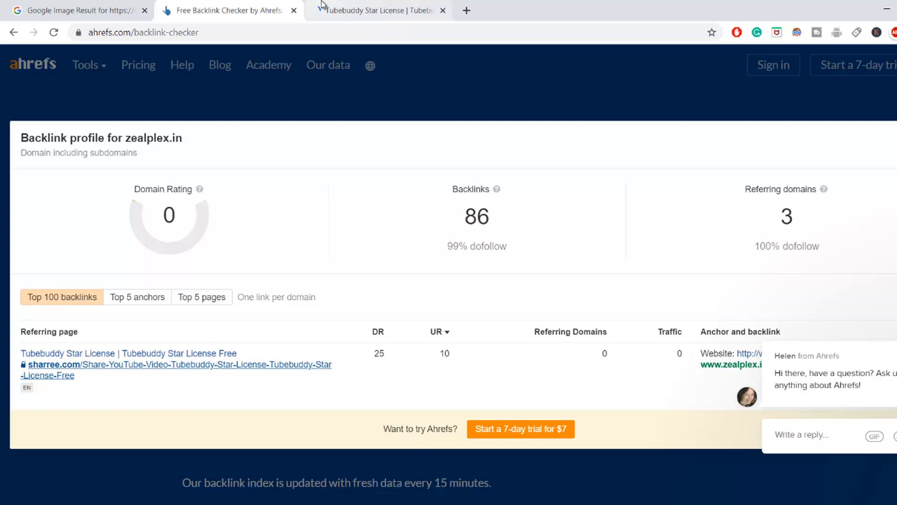
Step: View the Sharree Tubebuddy Star License share page down to its embedded video and replies
{"action": "left_click", "coordinate": [177, 369]}
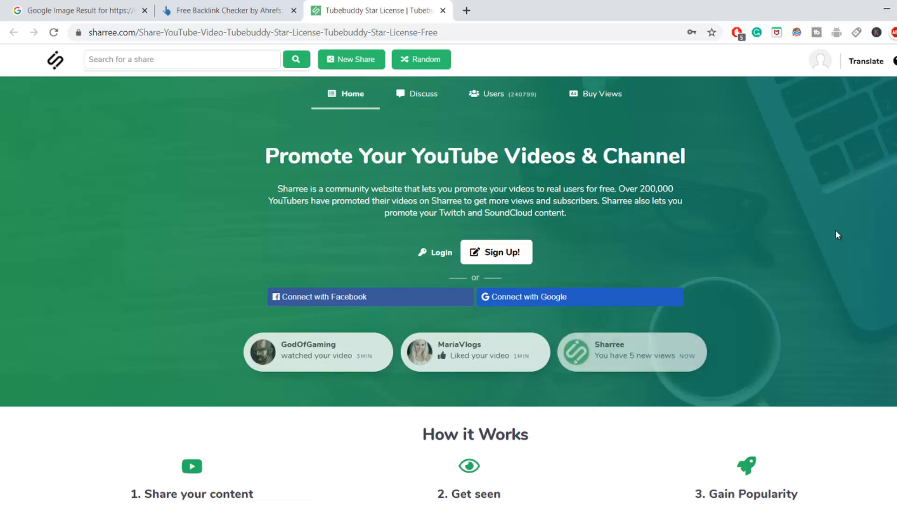
{"action": "scroll", "scroll_direction": "down", "scroll_amount": 3}
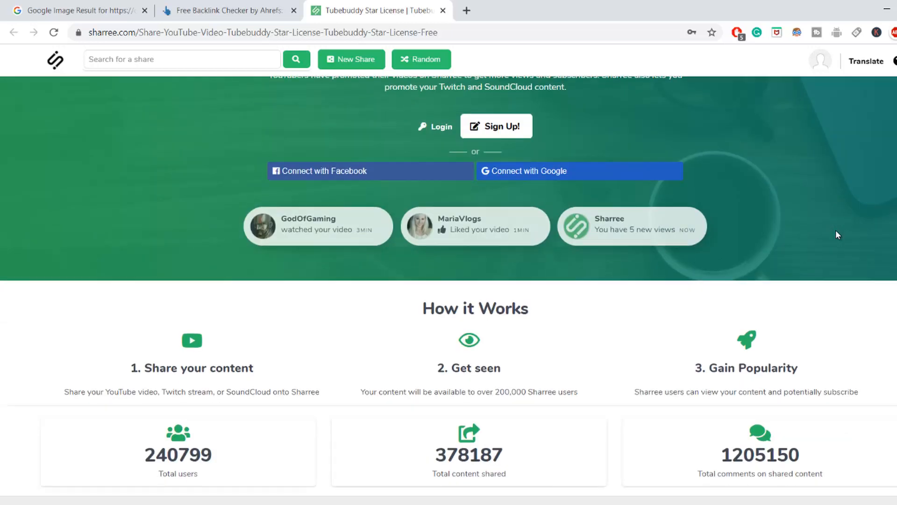
{"action": "scroll", "scroll_direction": "down", "scroll_amount": 3}
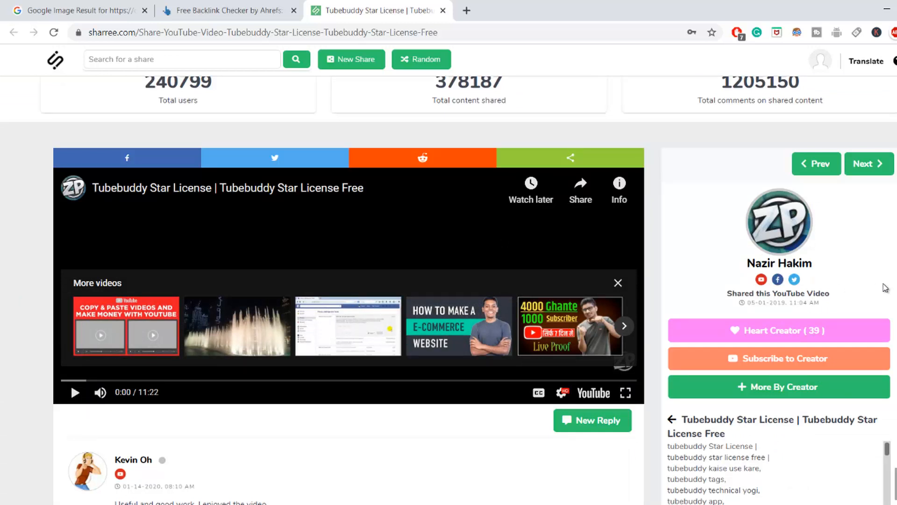
{"action": "scroll", "scroll_direction": "down", "scroll_amount": 3}
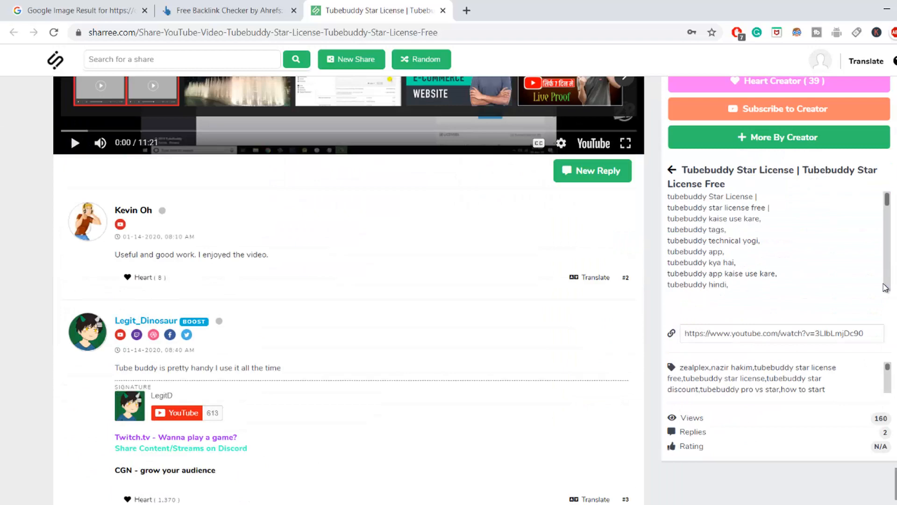
{"action": "scroll", "scroll_direction": "down", "scroll_amount": 3}
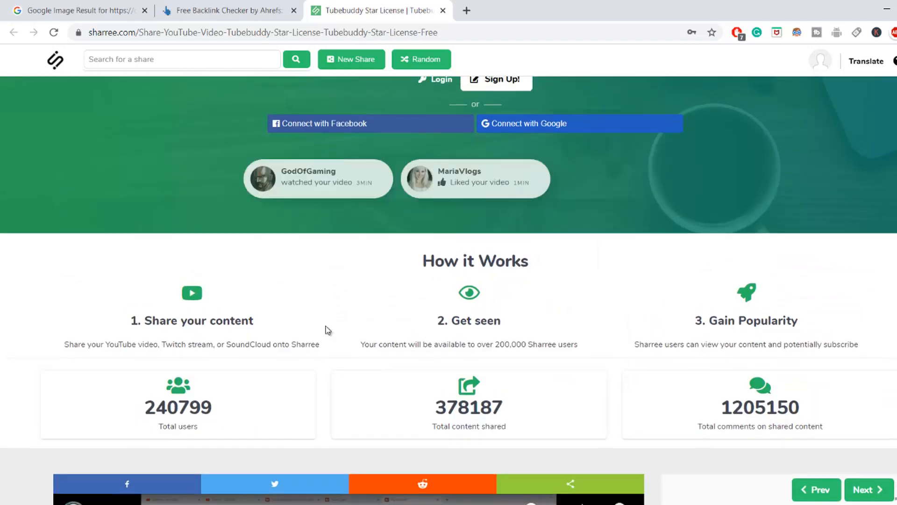
{"action": "scroll", "scroll_direction": "down", "scroll_amount": 3}
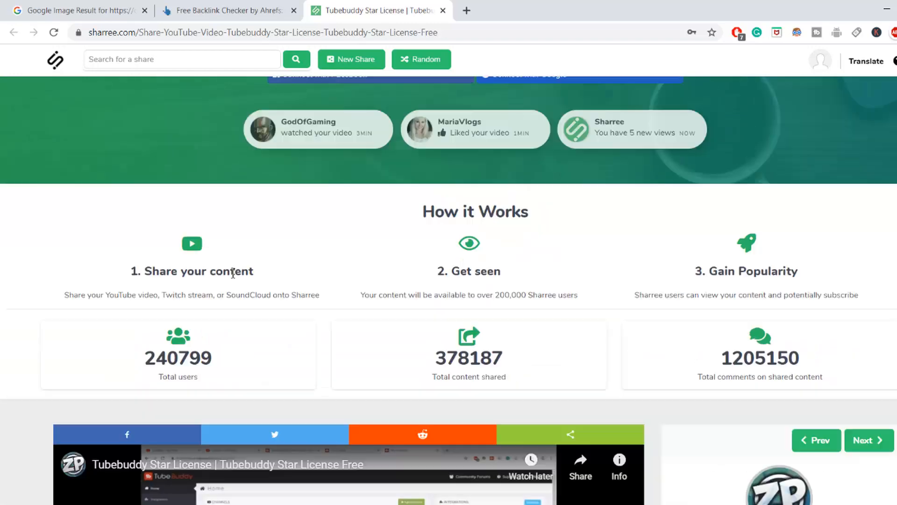
{"action": "scroll", "scroll_direction": "down", "scroll_amount": 3}
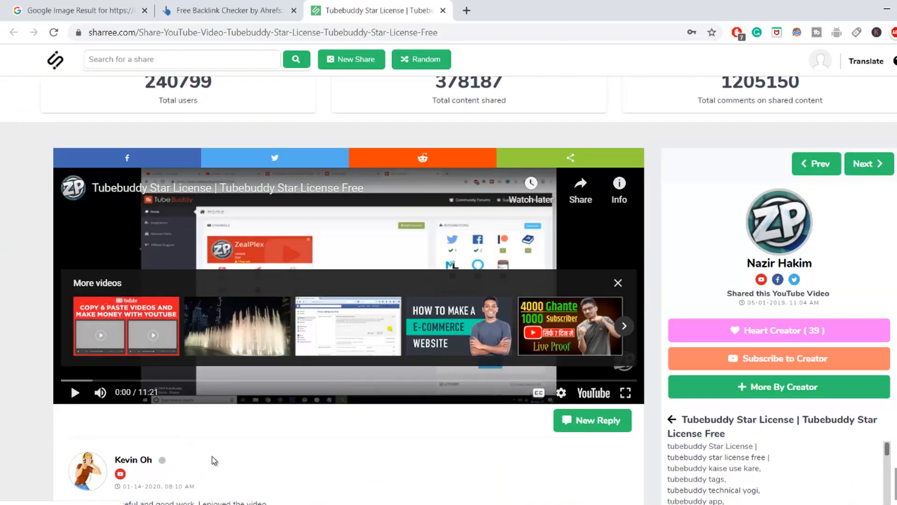
{"action": "scroll", "scroll_direction": "down", "scroll_amount": 3}
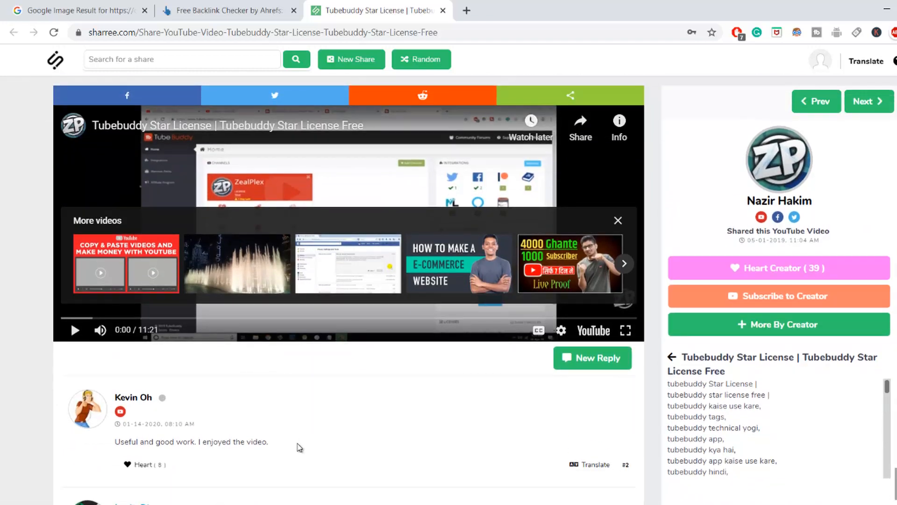
Step: Revisit the zealplex.in backlink profile, then return to the Google image result about the checker
{"action": "left_click", "coordinate": [223, 11]}
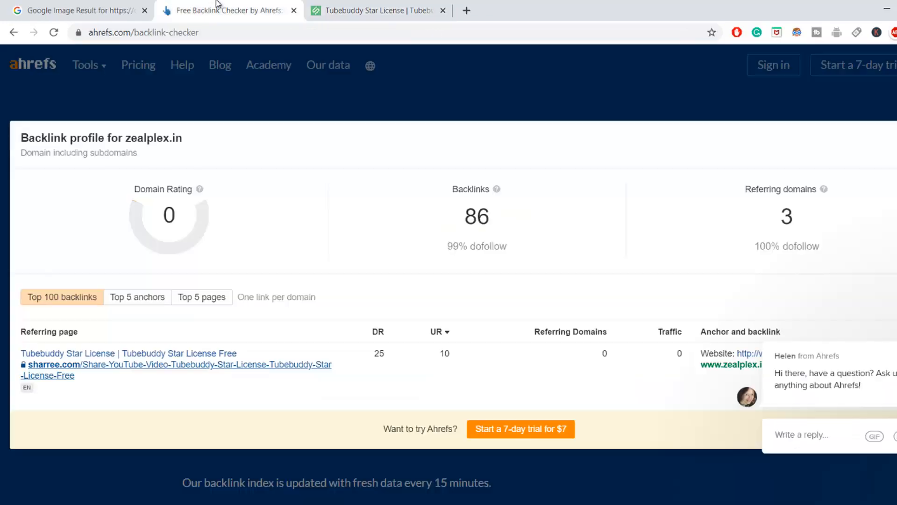
{"action": "mouse_move", "coordinate": [240, 46]}
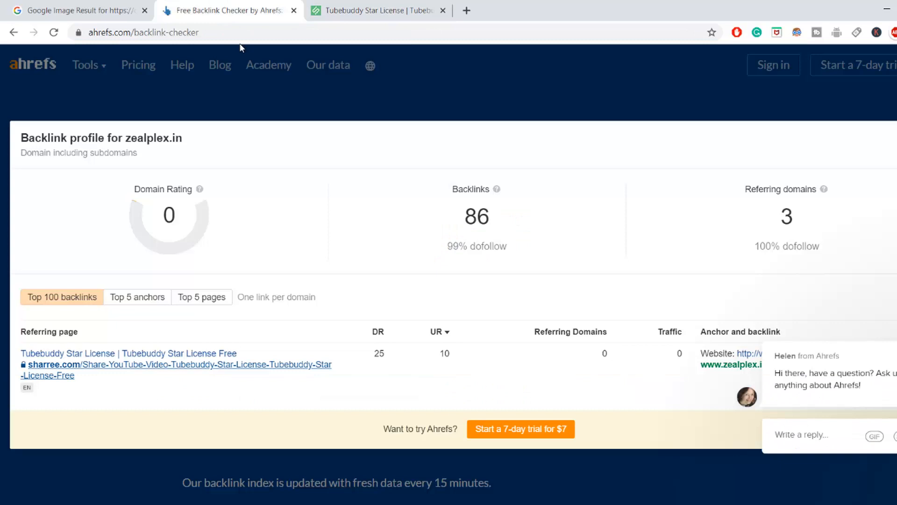
{"action": "mouse_move", "coordinate": [279, 150]}
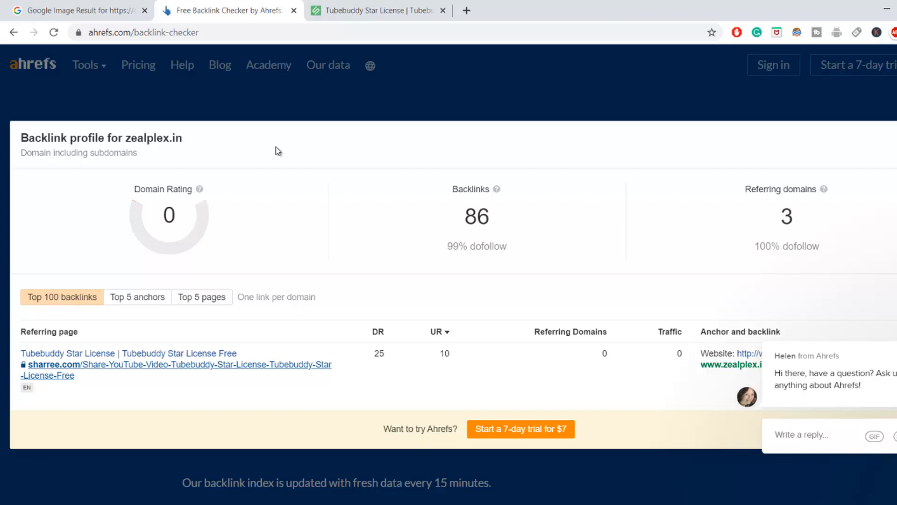
{"action": "mouse_move", "coordinate": [286, 153]}
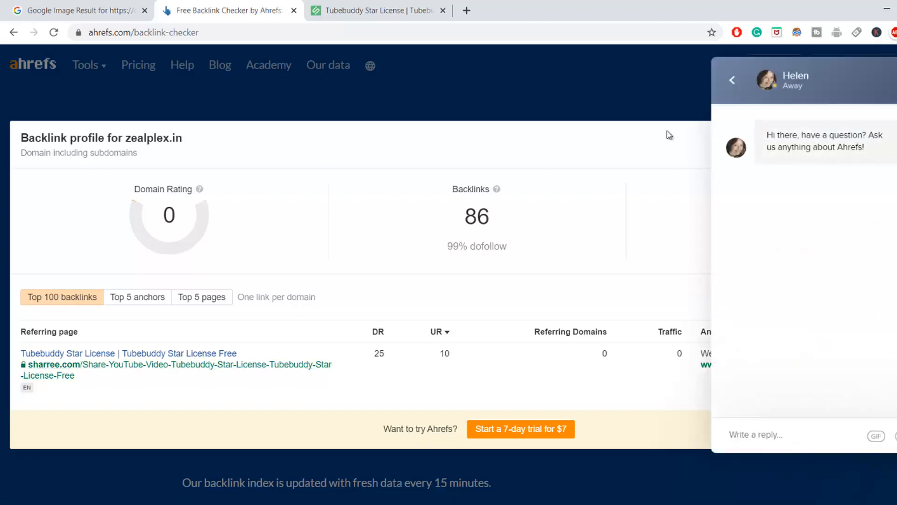
{"action": "left_click", "coordinate": [75, 10]}
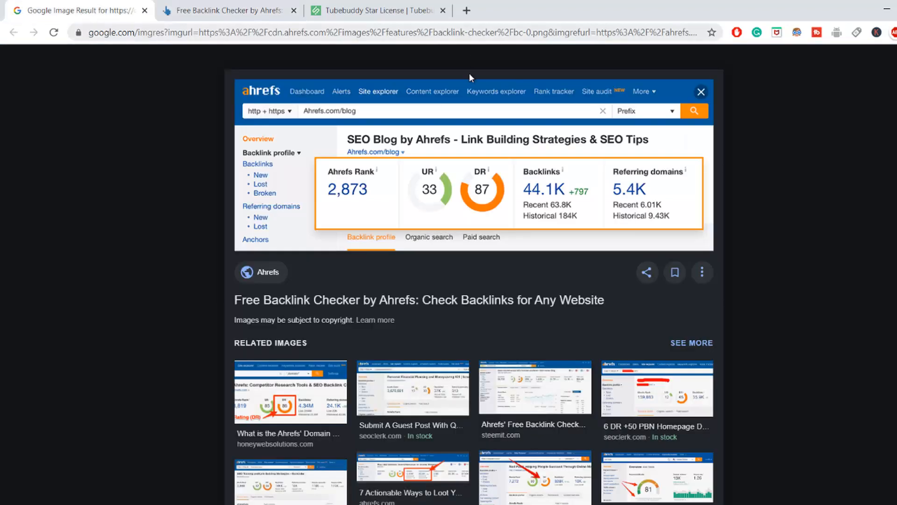
{"action": "mouse_move", "coordinate": [855, 235]}
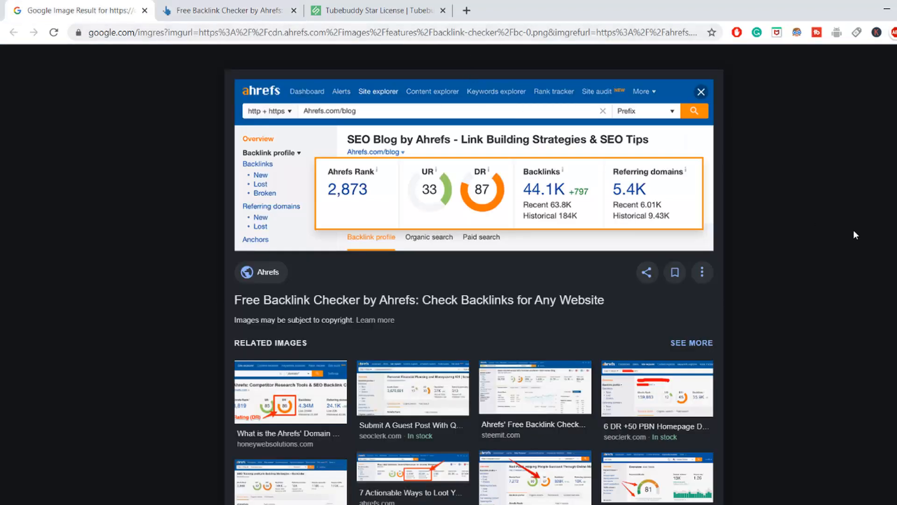